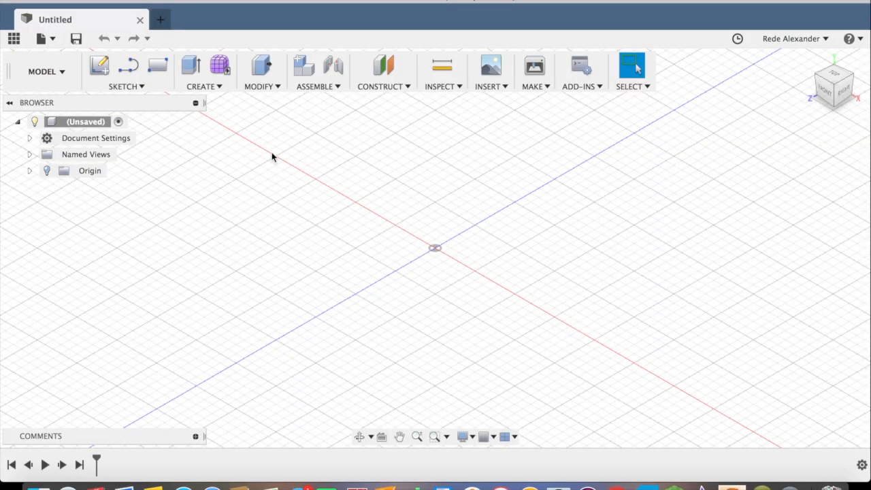
mouse_move(192, 135)
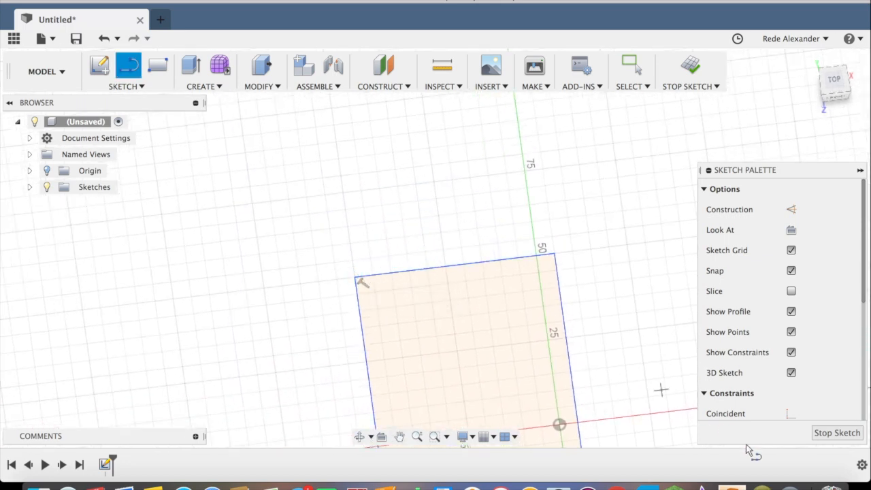
mouse_move(837, 433)
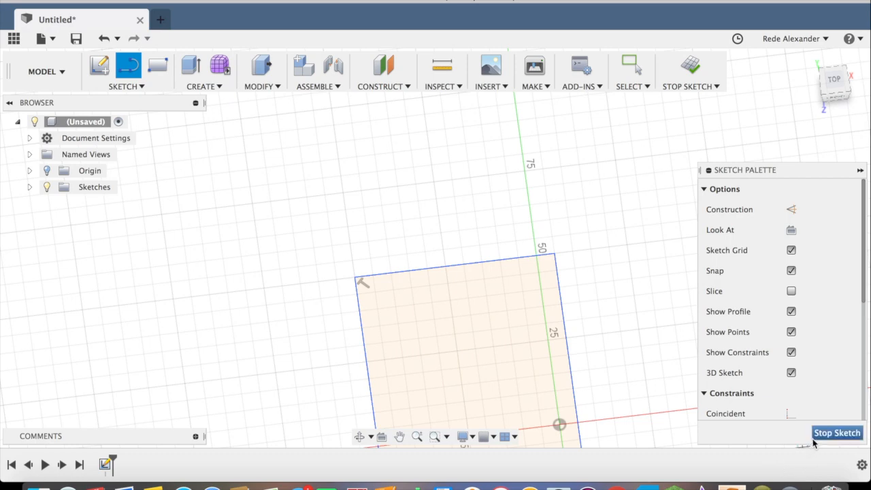
mouse_move(357, 279)
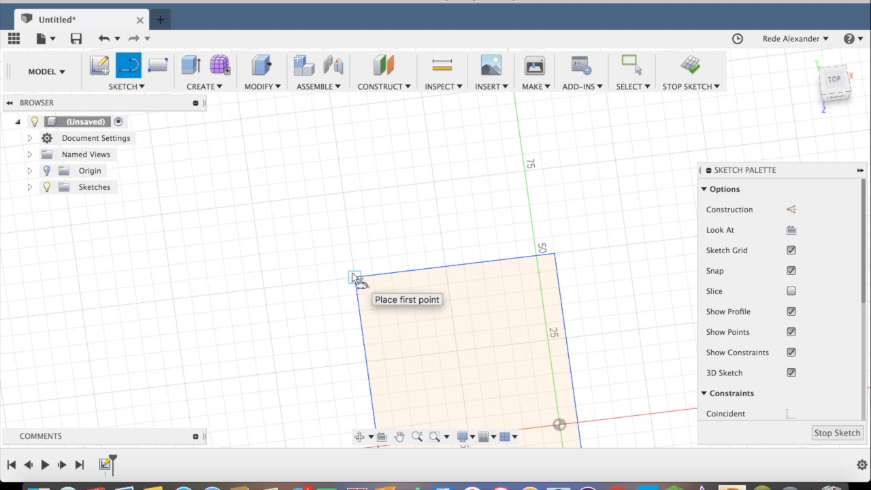
Draw angled bow lines from the rectangle corners to a point, closing the outline
left_click(354, 279)
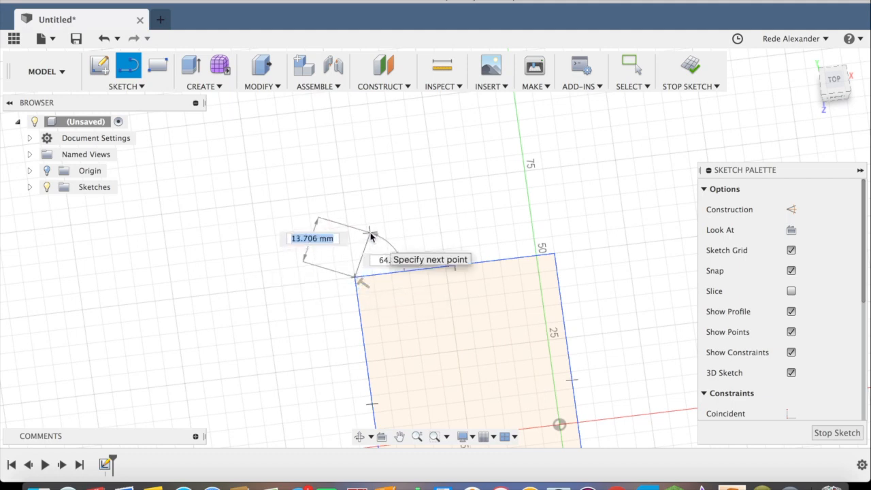
mouse_move(378, 214)
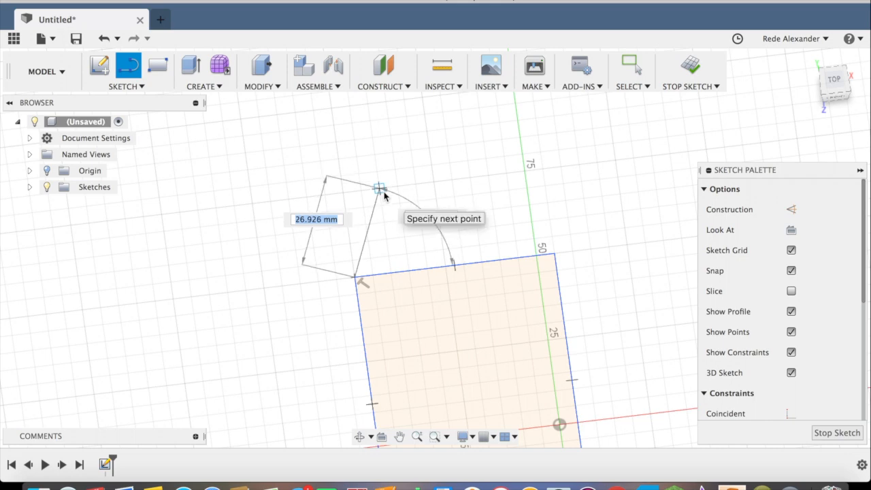
left_click(379, 189)
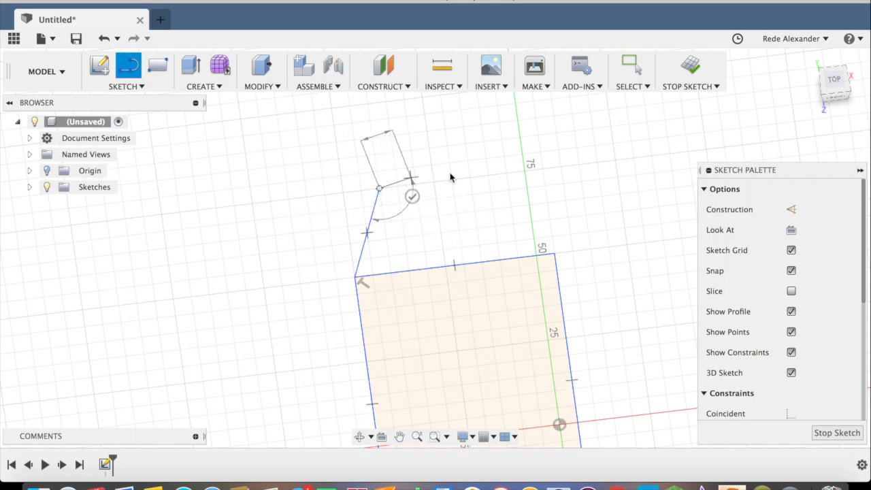
left_click(504, 172)
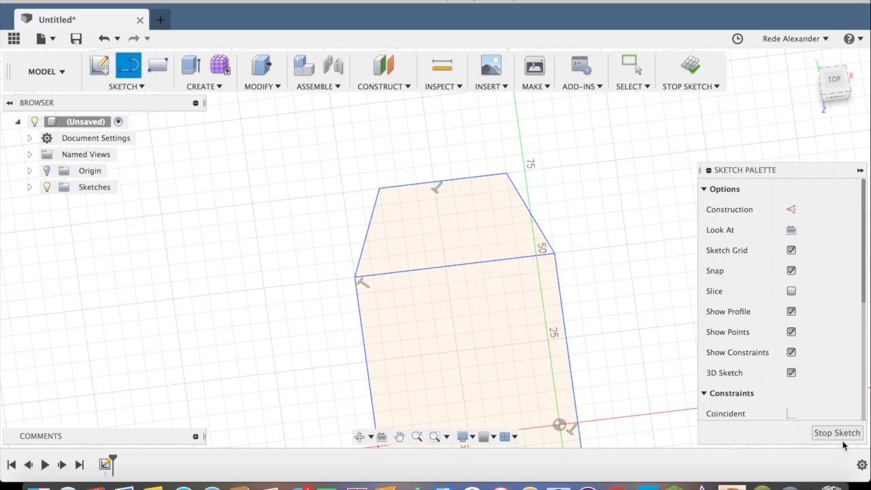
left_click(837, 433)
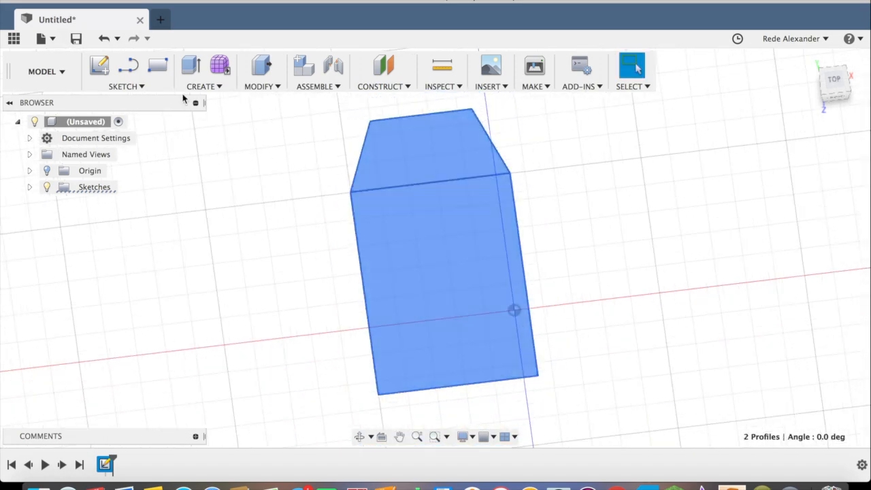
Extrude both bow and rectangle profiles 40 mm into a solid body
left_click(127, 75)
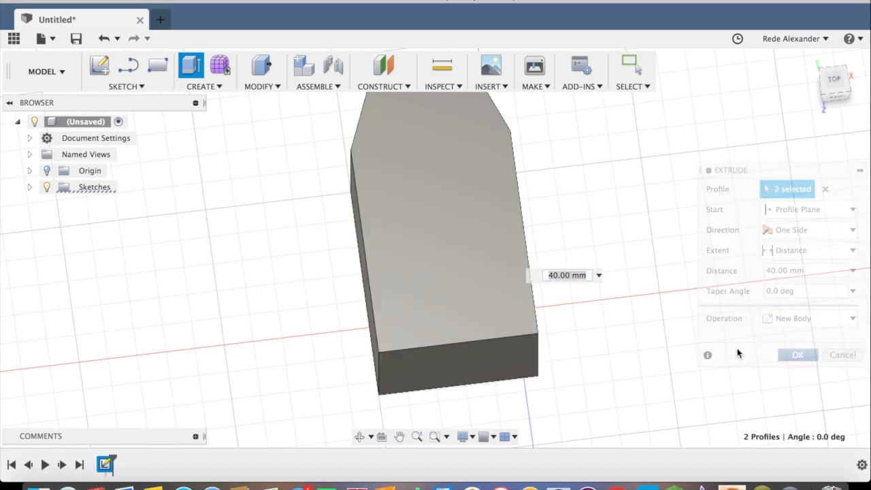
left_click(797, 354)
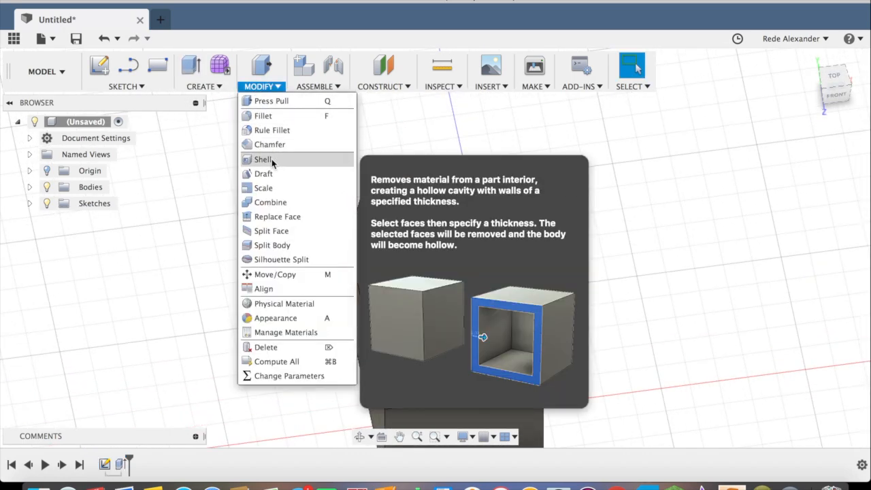
Shell the block from its top face with 2.5 mm inside thickness
left_click(263, 159)
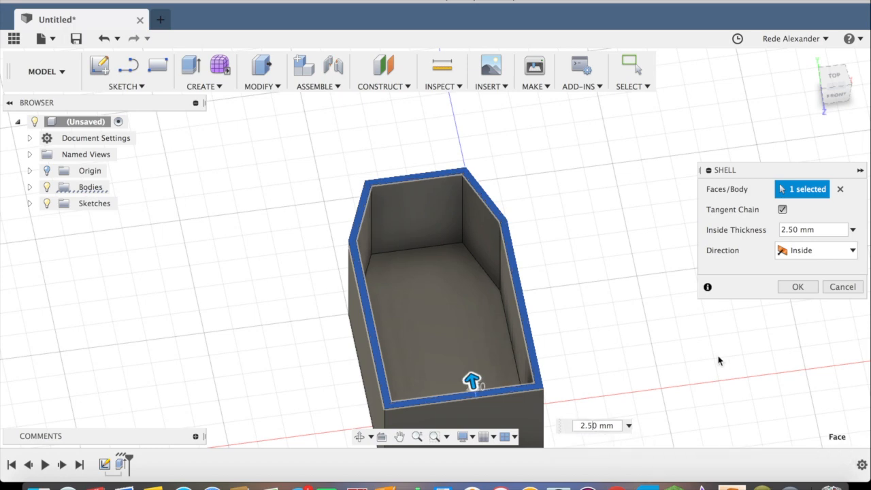
left_click(798, 287)
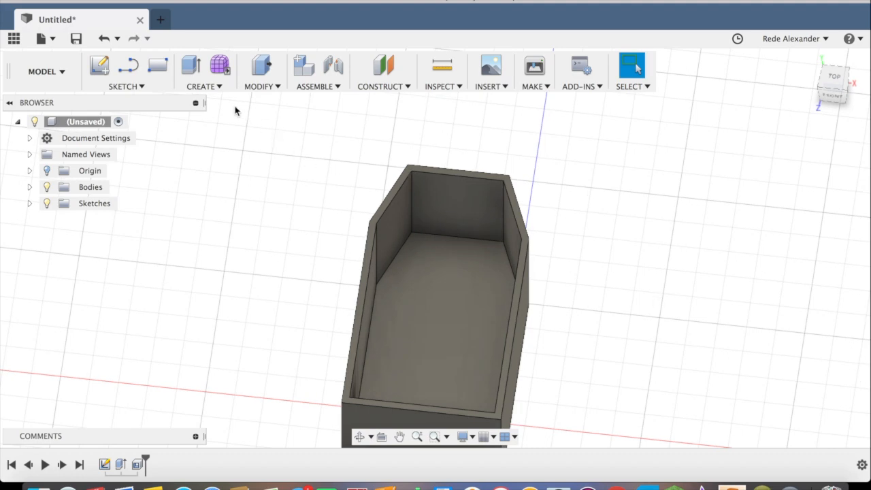
mouse_move(157, 65)
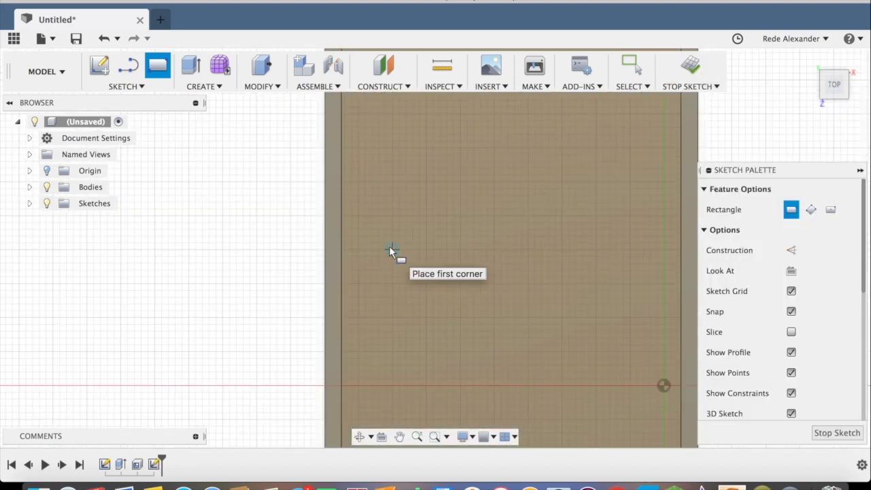
mouse_move(358, 251)
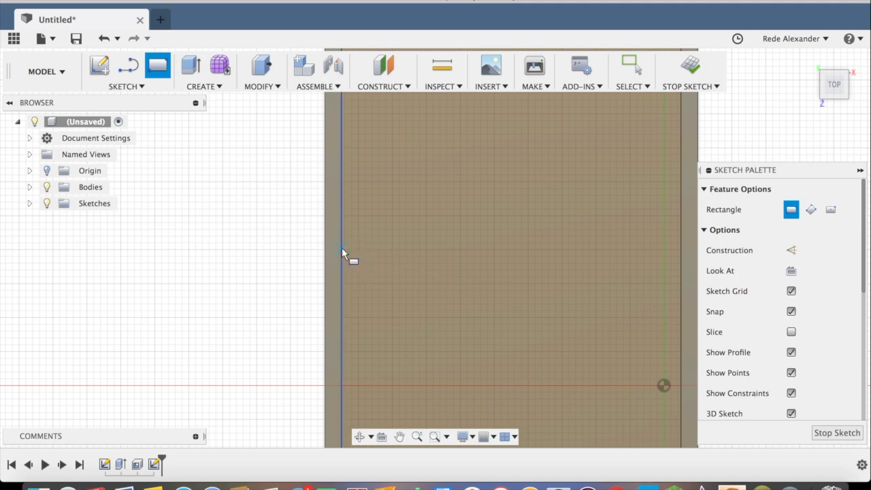
Draw a rectangle across the hull interior near the stern for the bench
left_click_drag(342, 246, 650, 359)
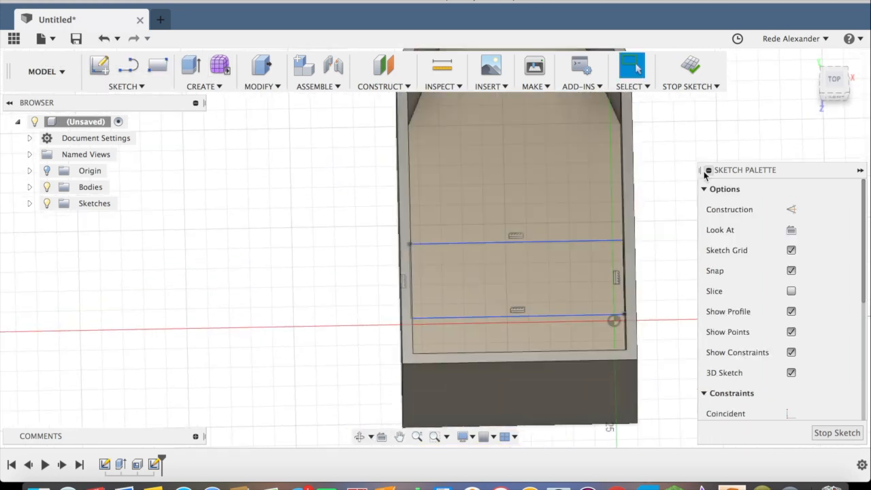
mouse_move(677, 206)
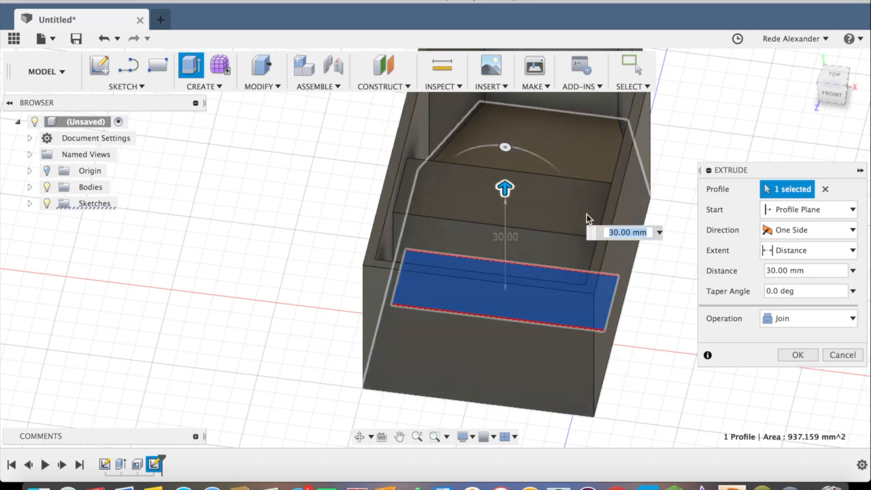
Extrude the bench strip 15 mm, joined to the hull, then exit the sketch
left_click_drag(505, 188, 506, 218)
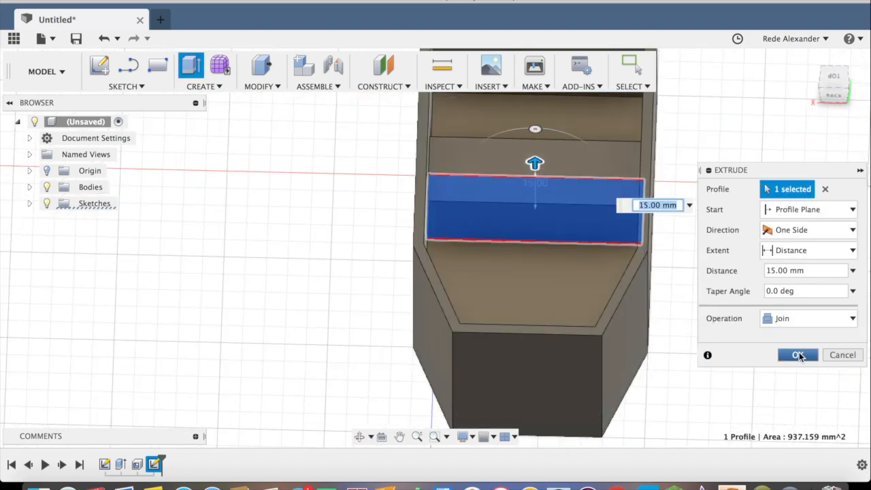
left_click(797, 355)
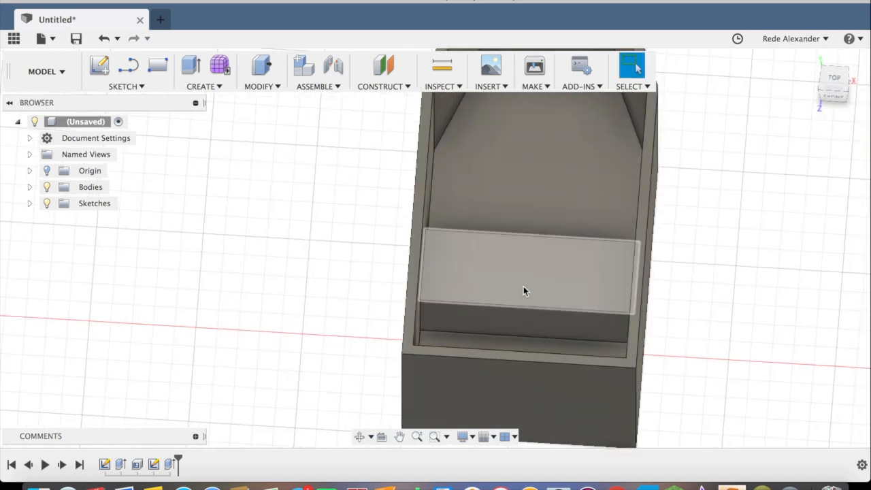
mouse_move(778, 287)
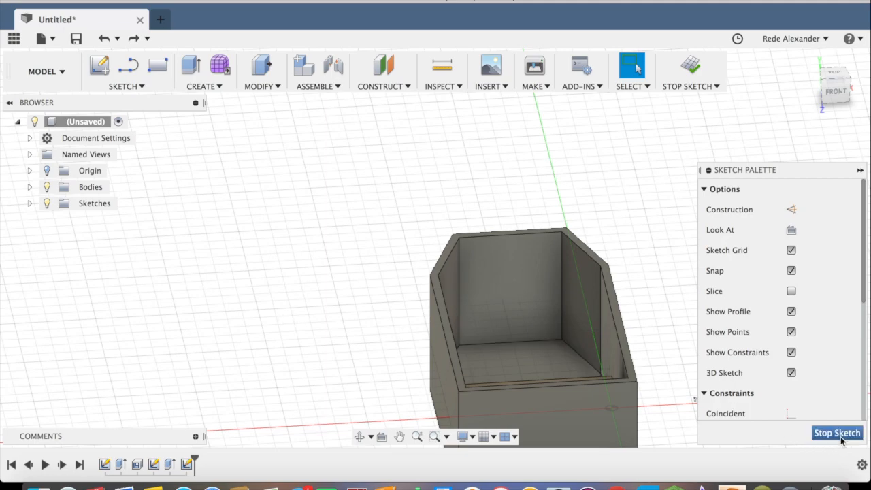
left_click(836, 433)
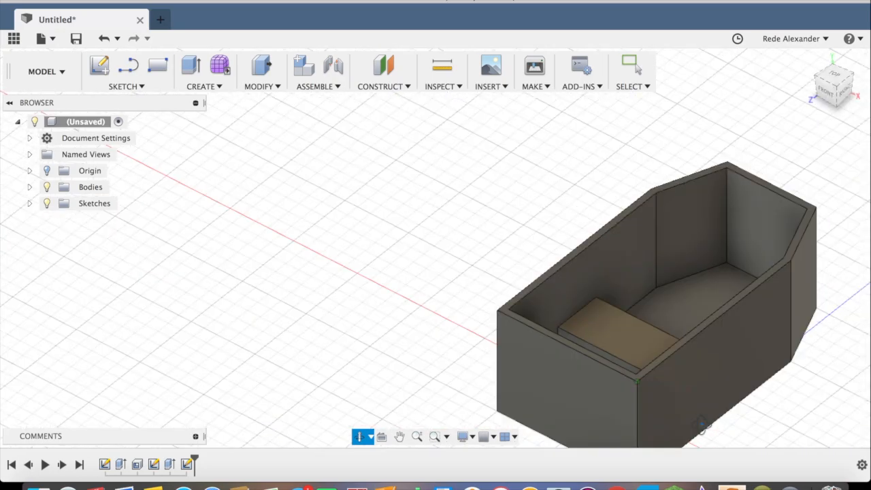
left_click_drag(701, 422, 776, 429)
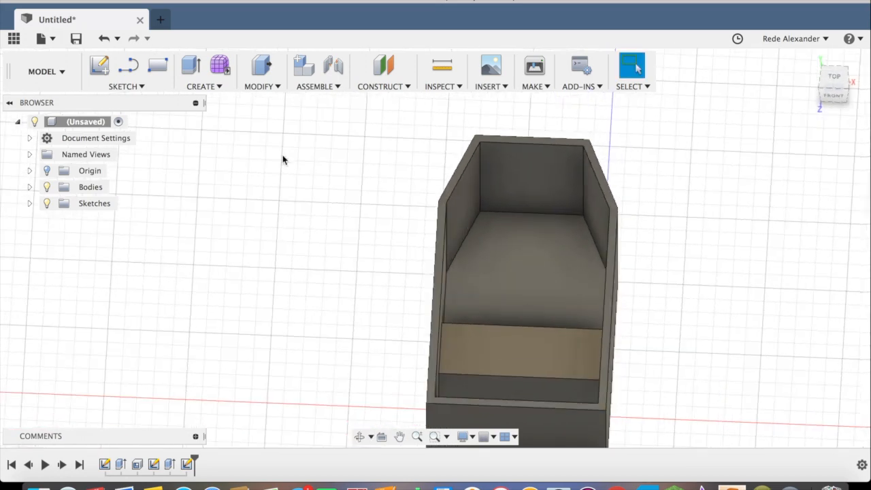
Place a 2 mm center-diameter circle on the rim beside the hull wall
left_click(126, 87)
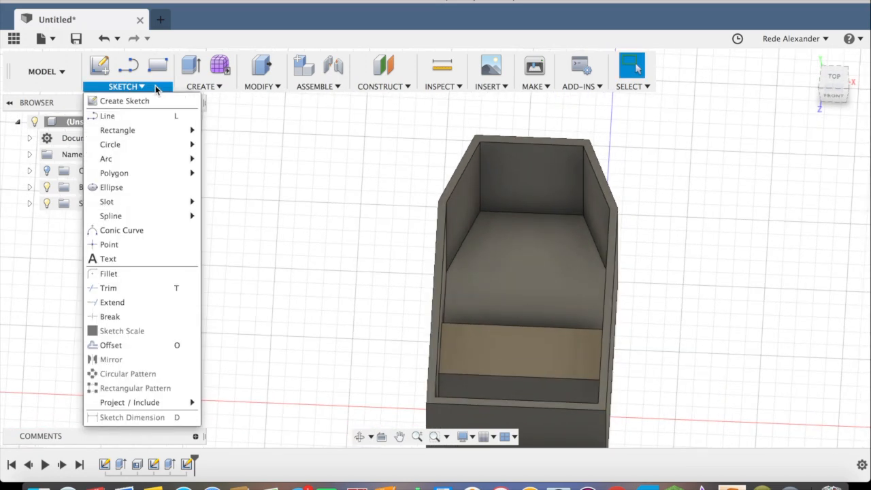
mouse_move(117, 130)
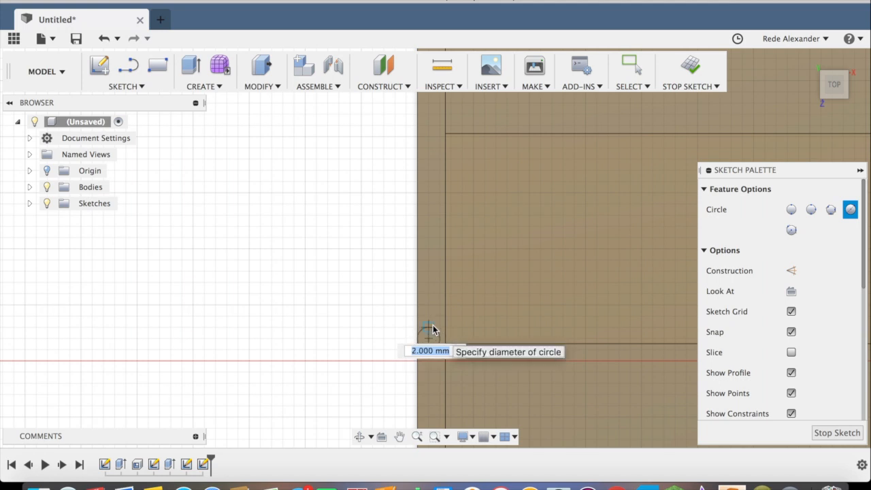
left_click(429, 328)
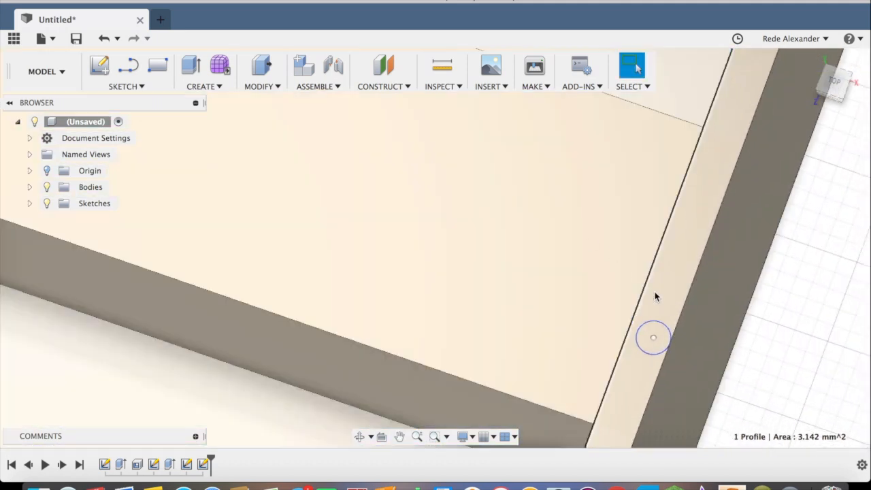
Extrude the 2 mm circle as a 5 mm deep cut into the rim
left_click(653, 338)
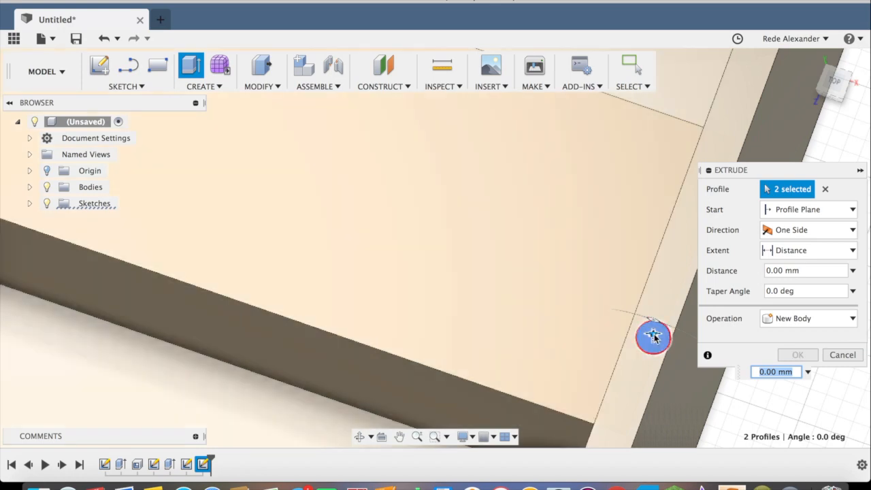
left_click_drag(654, 339, 654, 354)
type("-5")
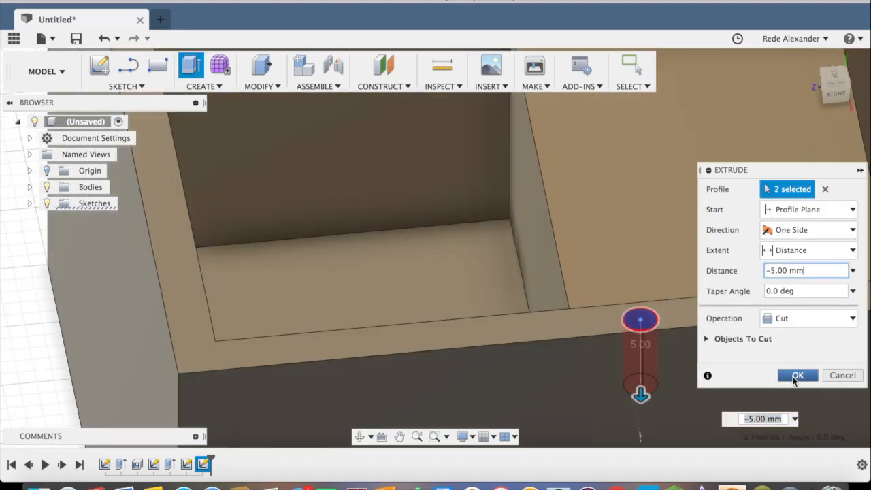
left_click(798, 375)
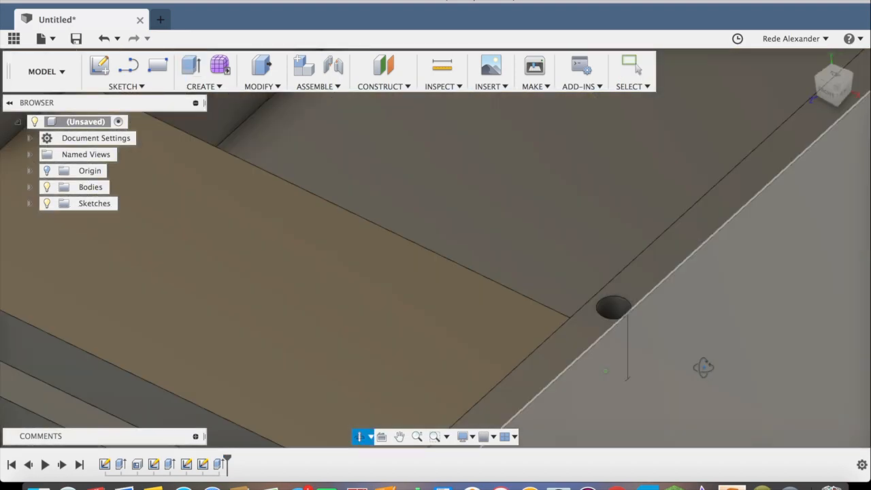